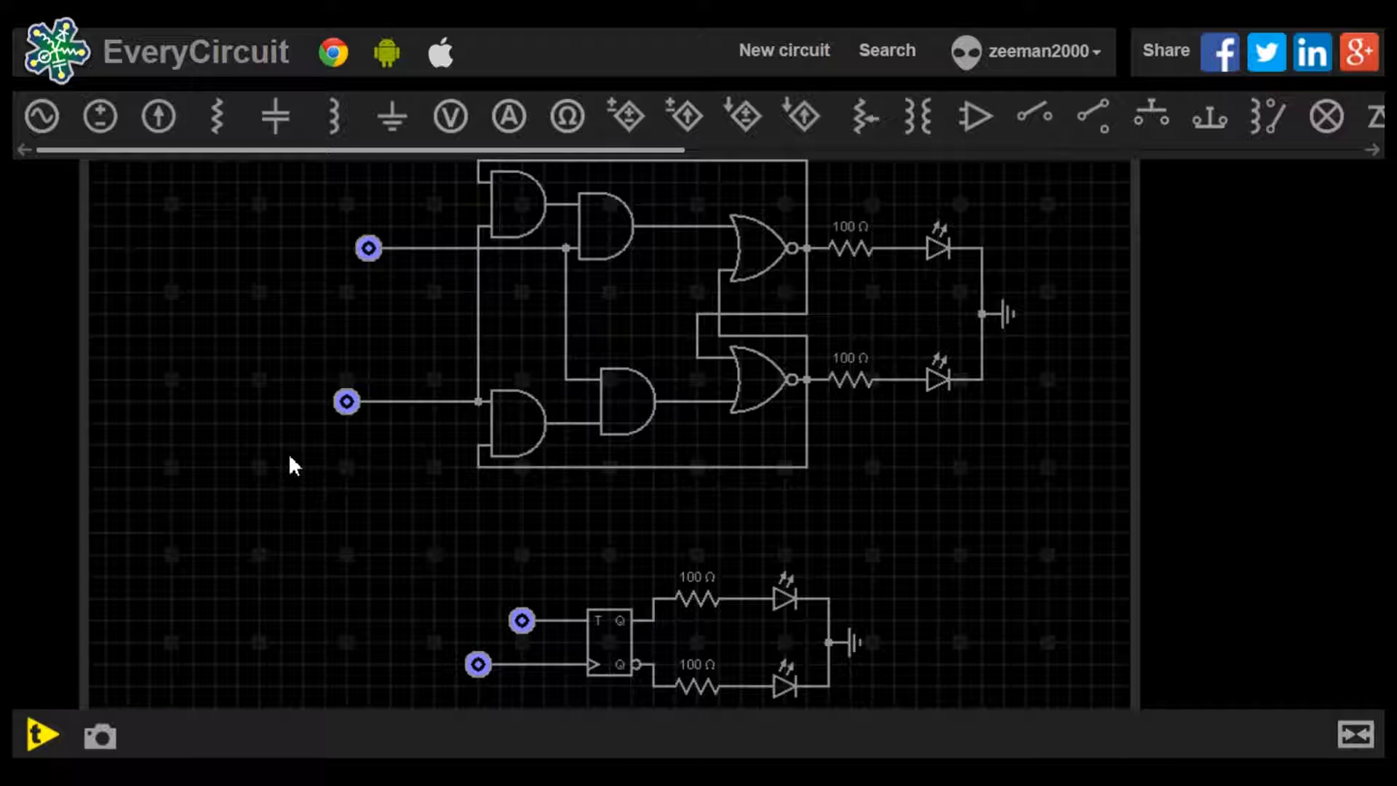
mouse_move(604, 550)
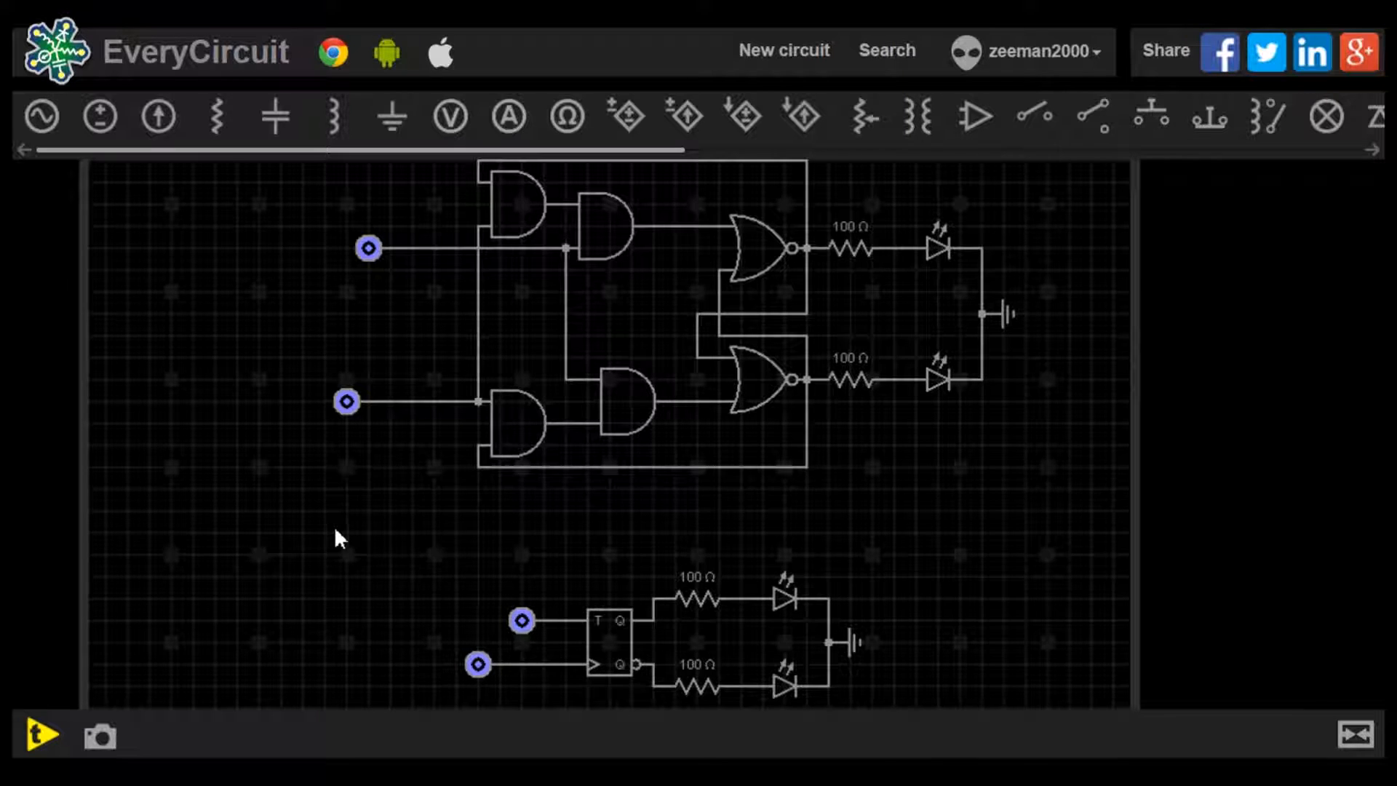
mouse_move(397, 330)
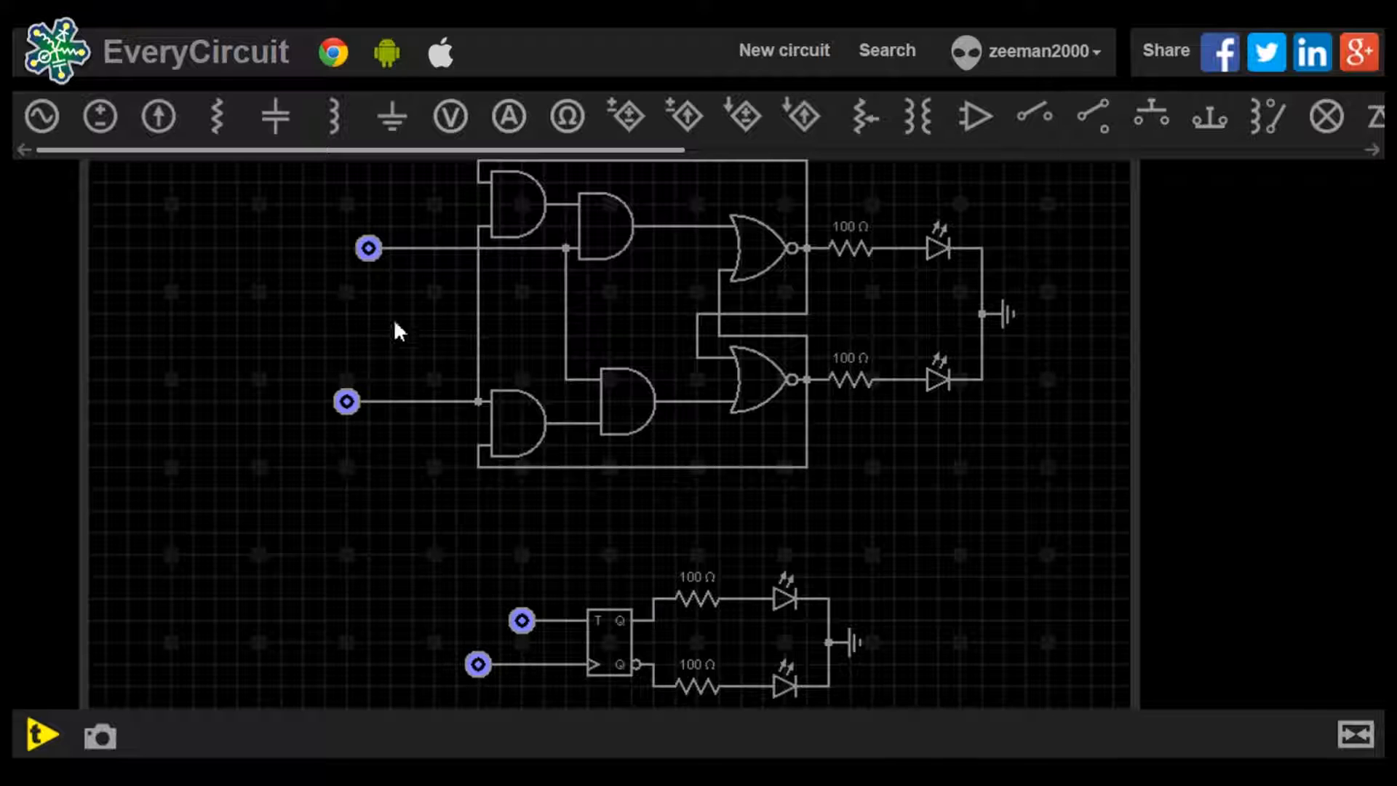
mouse_move(276, 512)
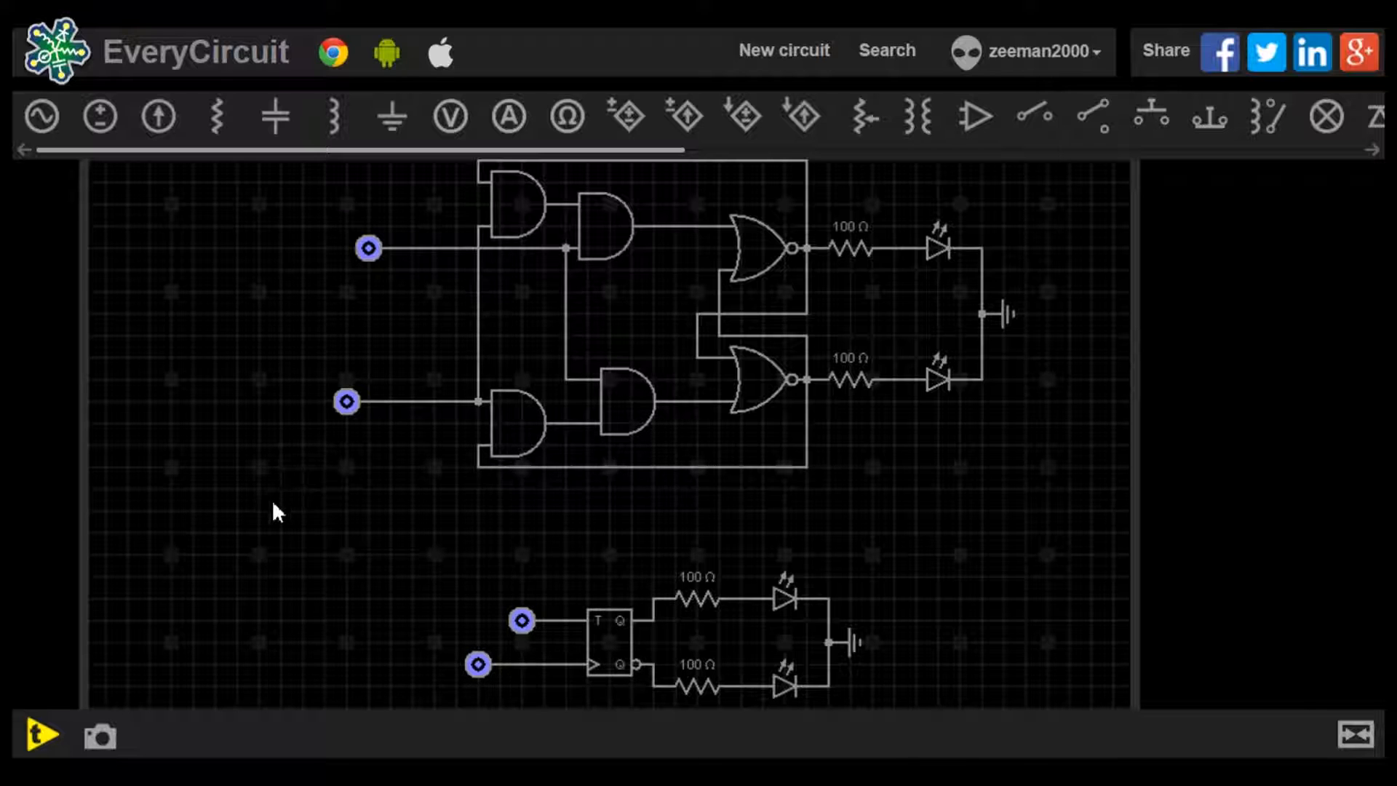
mouse_move(415, 272)
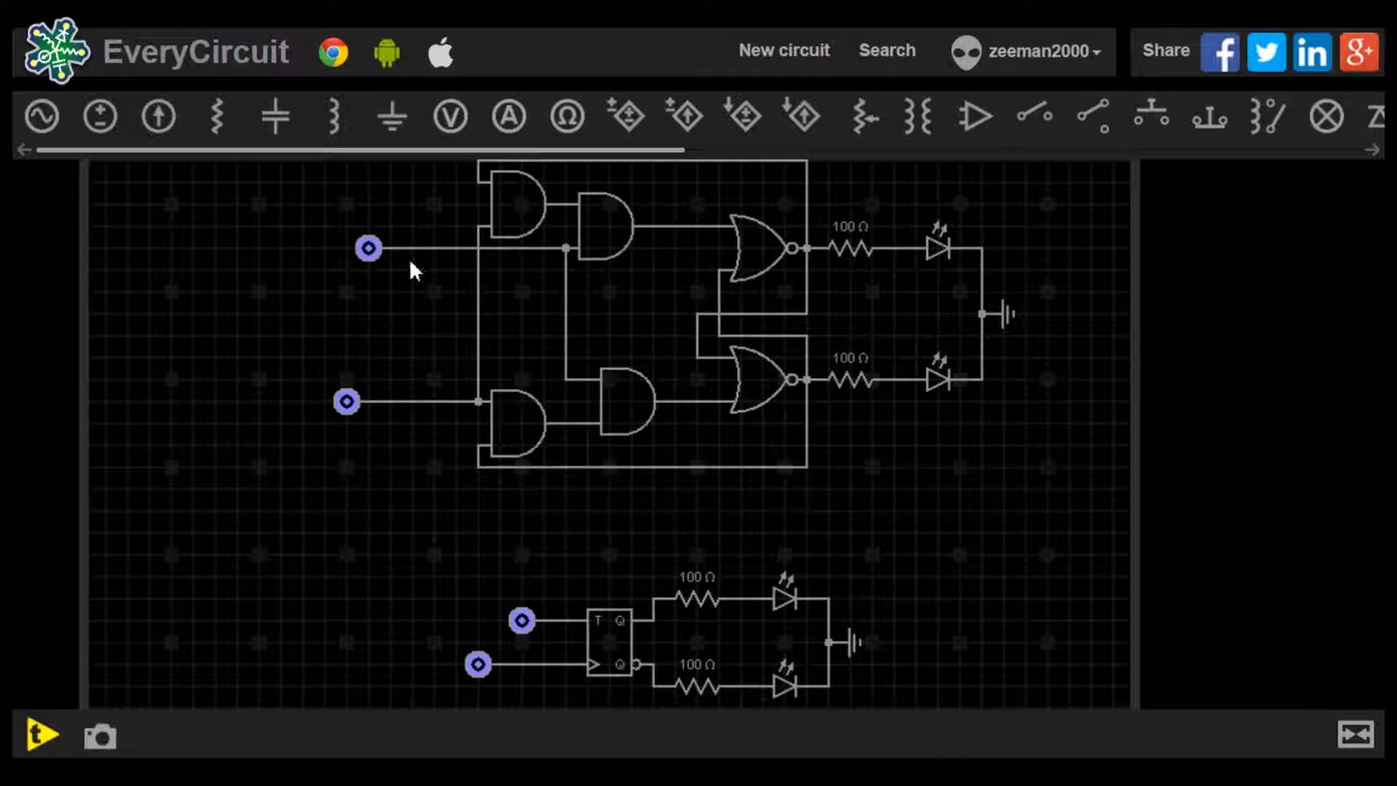
mouse_move(93, 696)
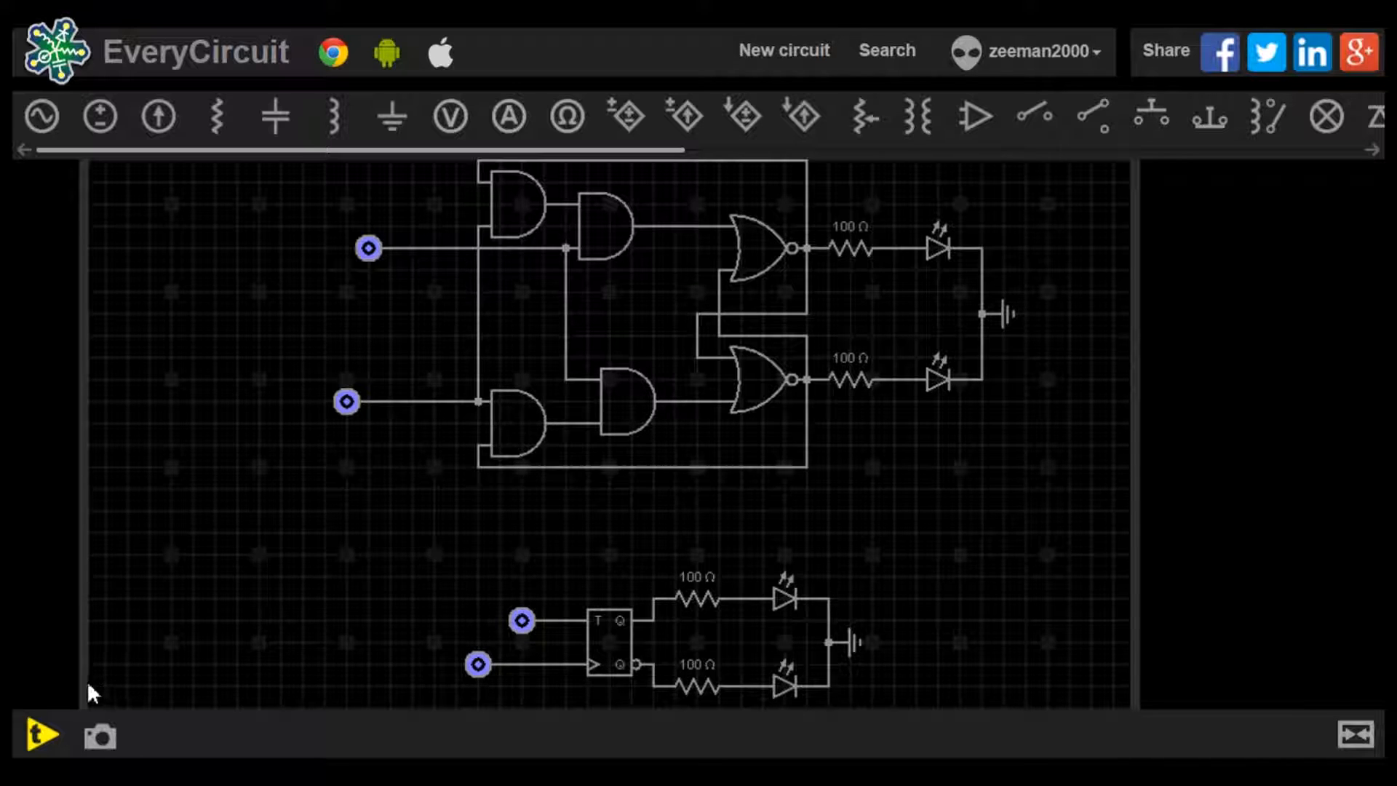
mouse_move(858, 252)
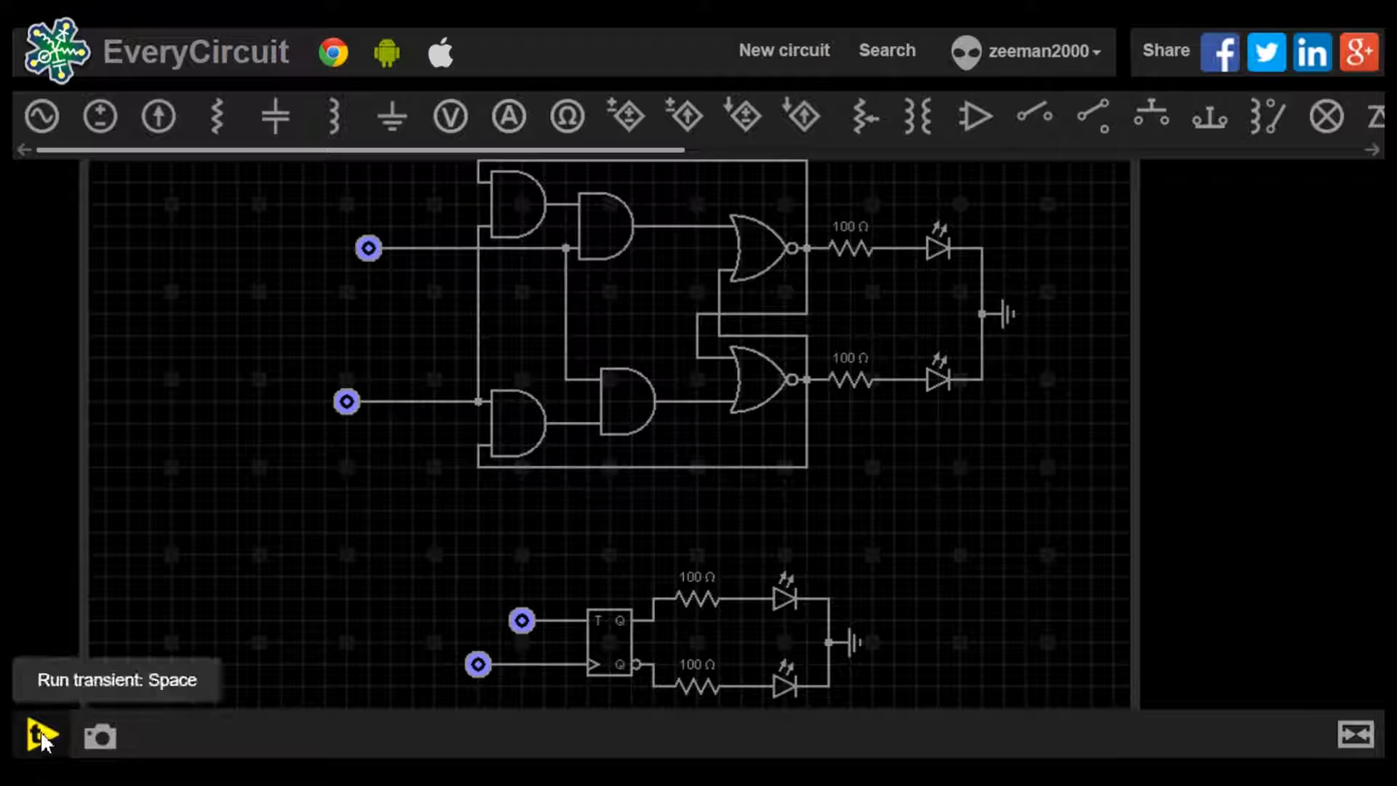
Start the transient simulation so both flip-flops light their Q-bar LEDs
click(40, 735)
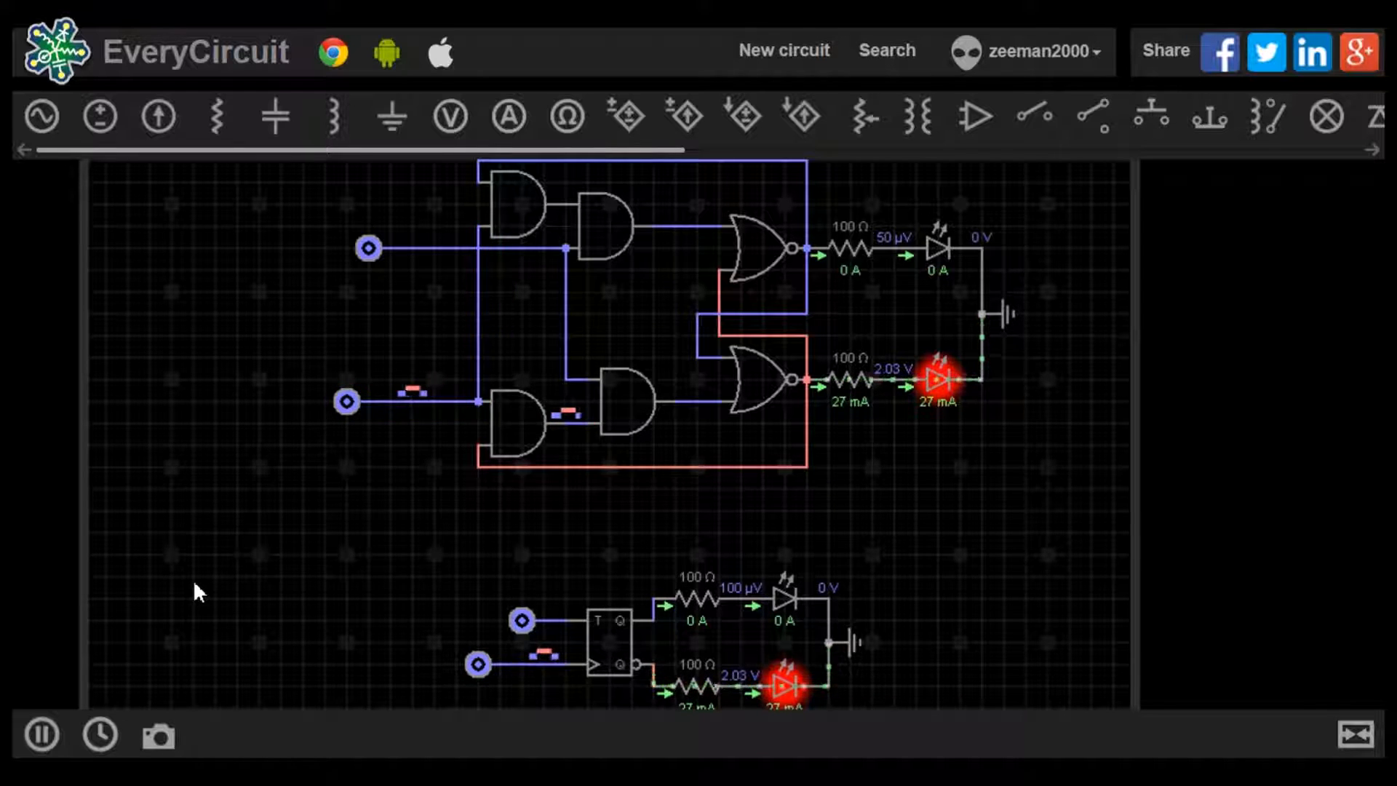
mouse_move(299, 583)
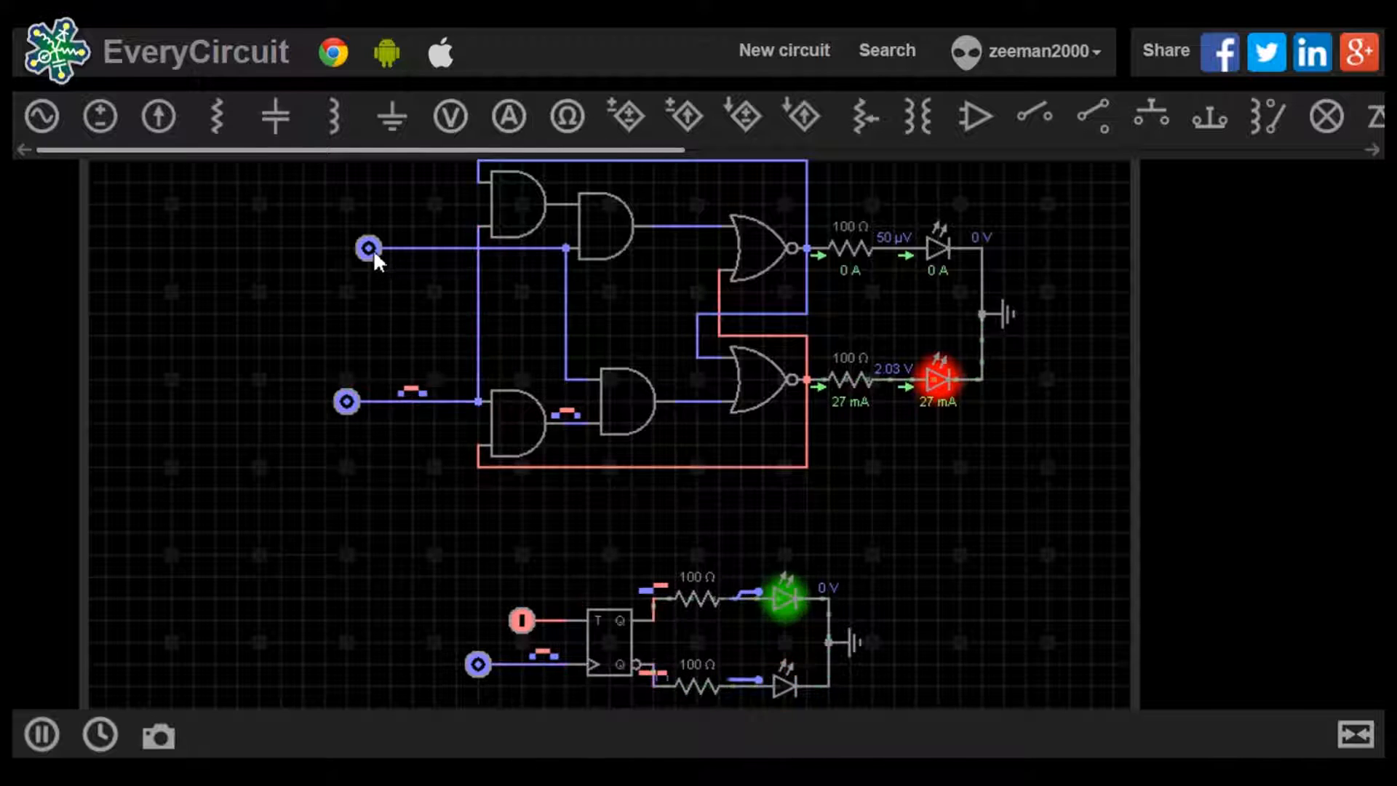
Switch the gate-level flip-flop's T input source to logic 1
click(368, 247)
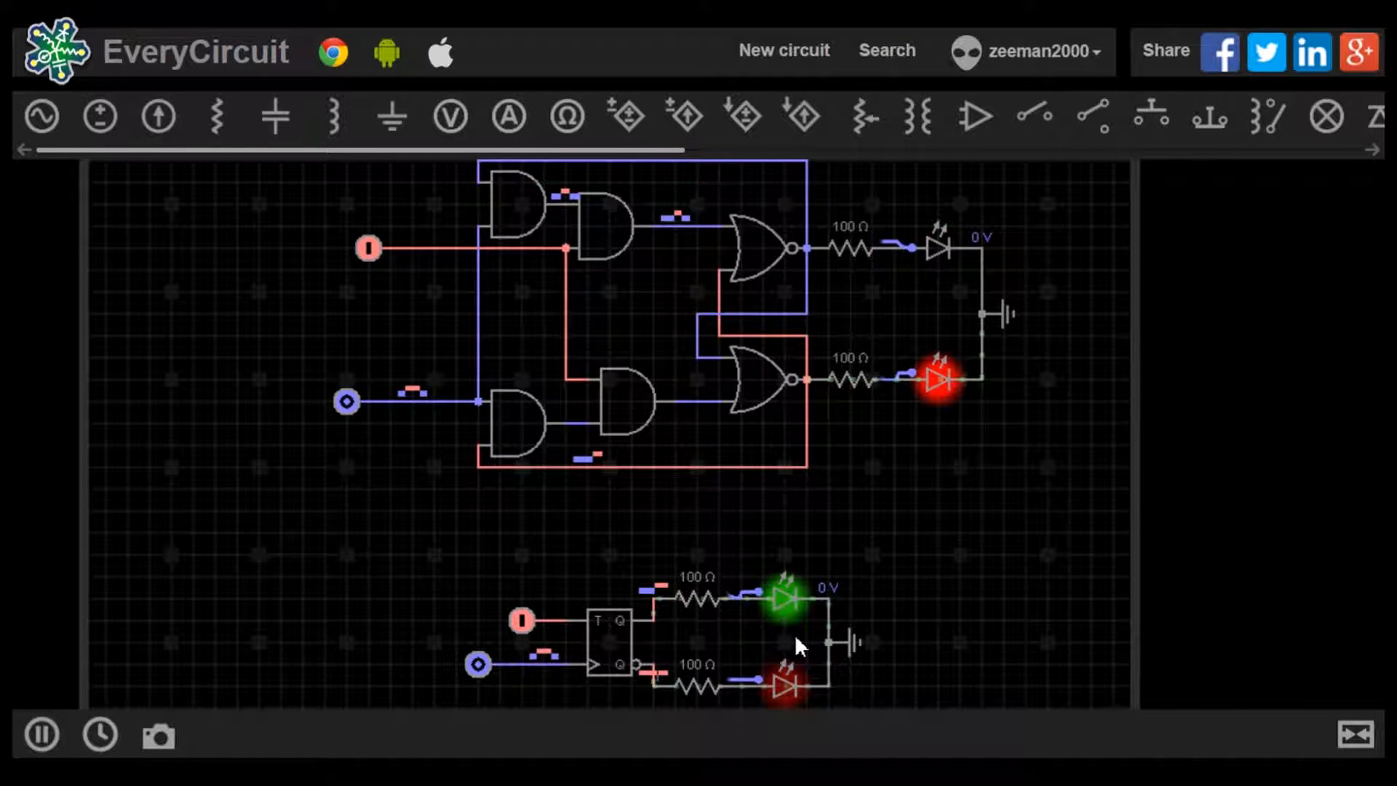
mouse_move(945, 311)
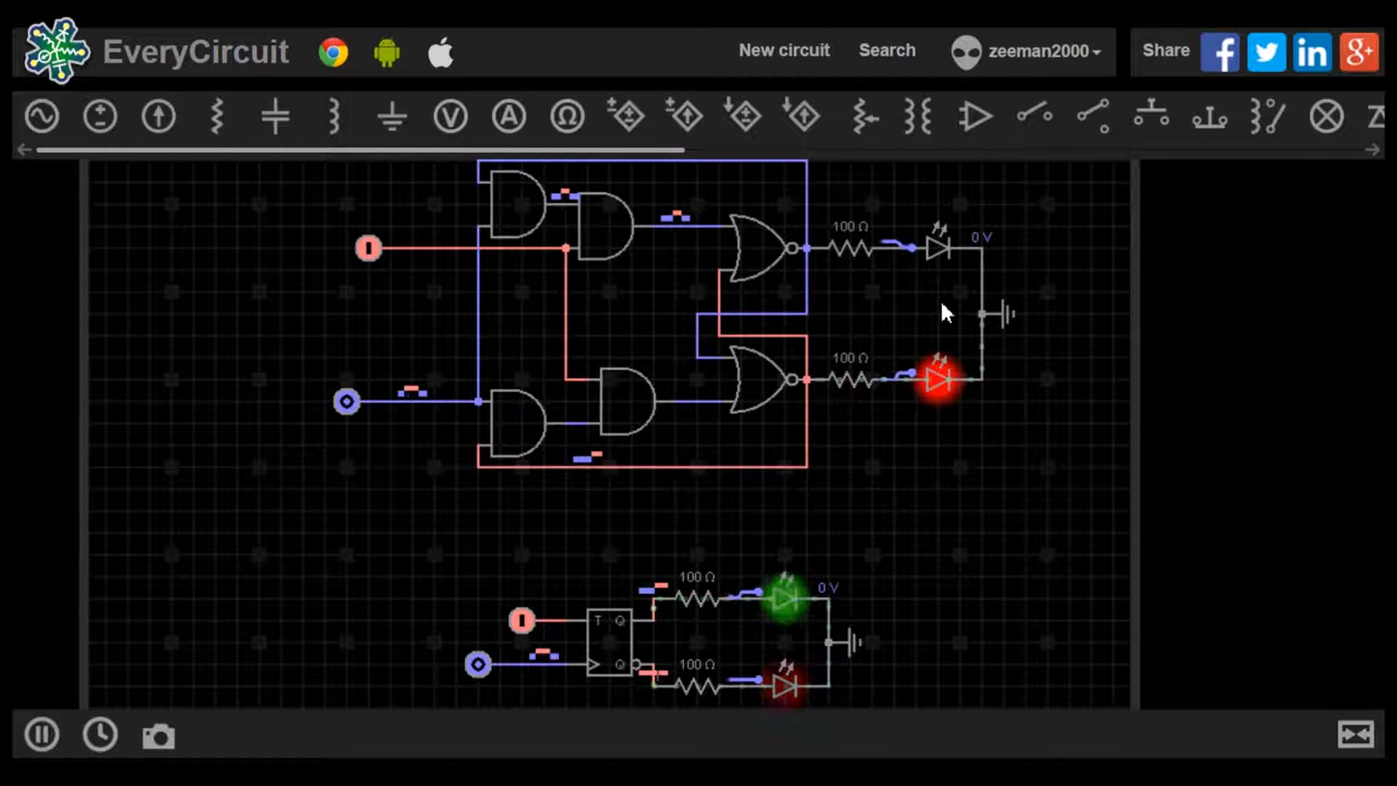
mouse_move(998, 450)
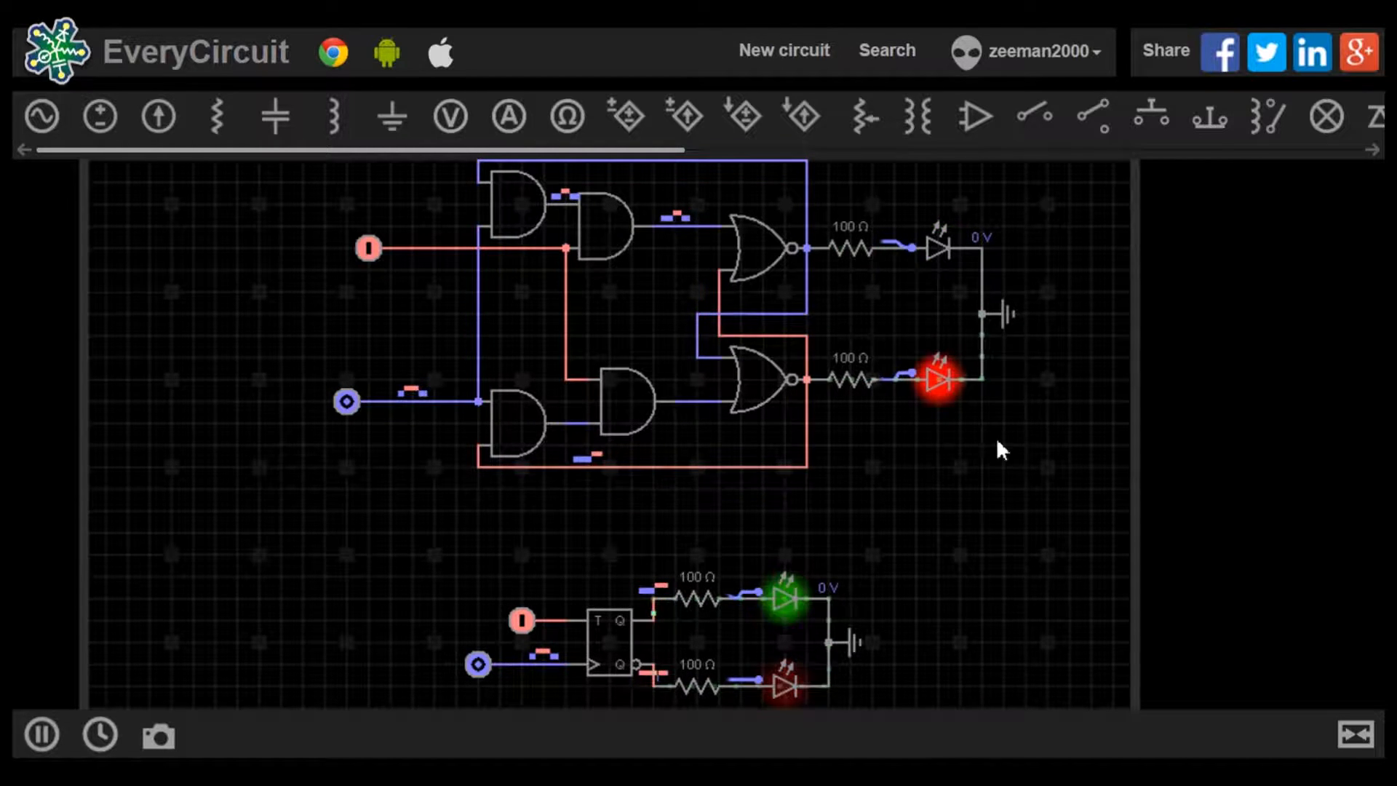